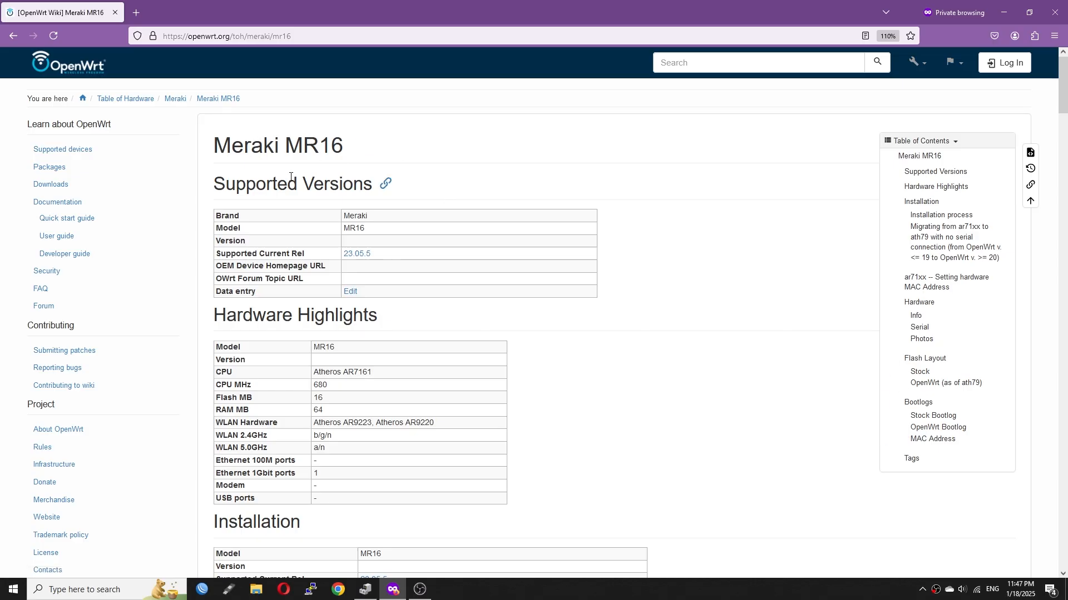
mouse_move(398, 382)
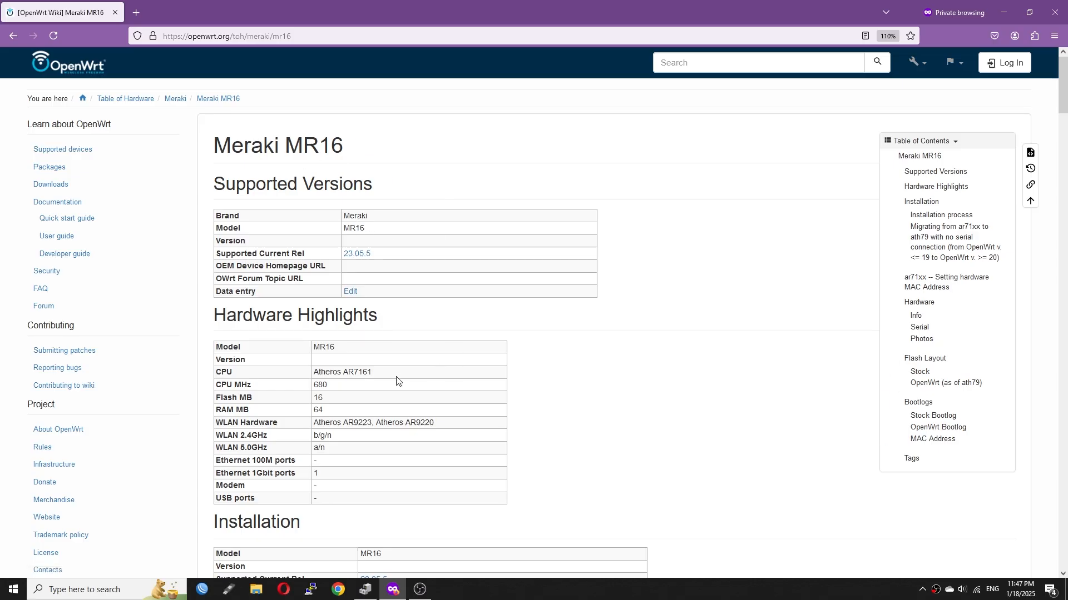
Step: Start a PuTTY serial session on COM4 at 115200 baud to reach the router console
double_click(342, 372)
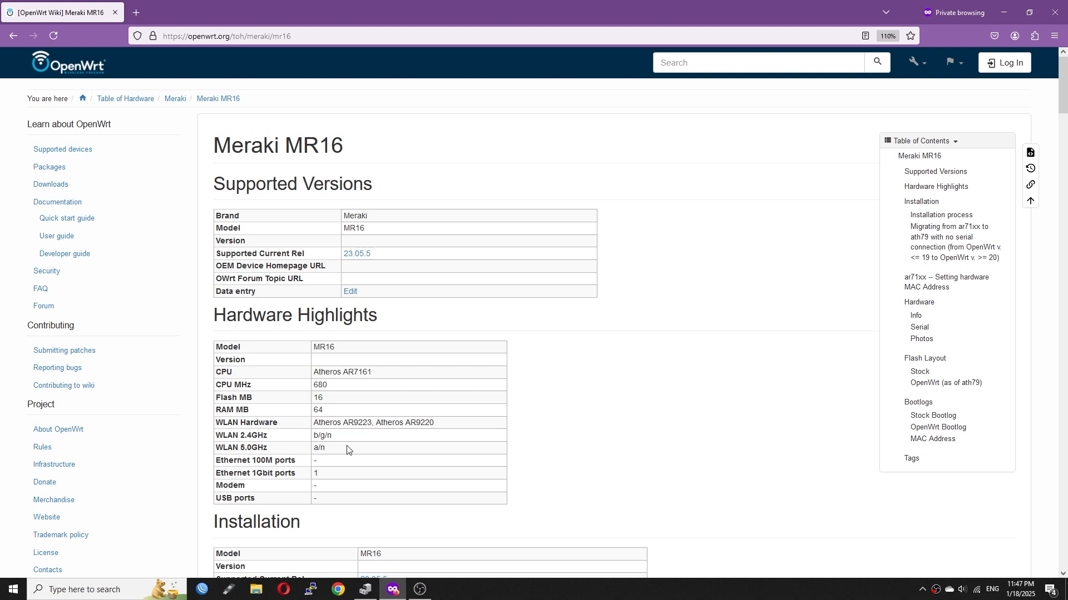
mouse_move(395, 454)
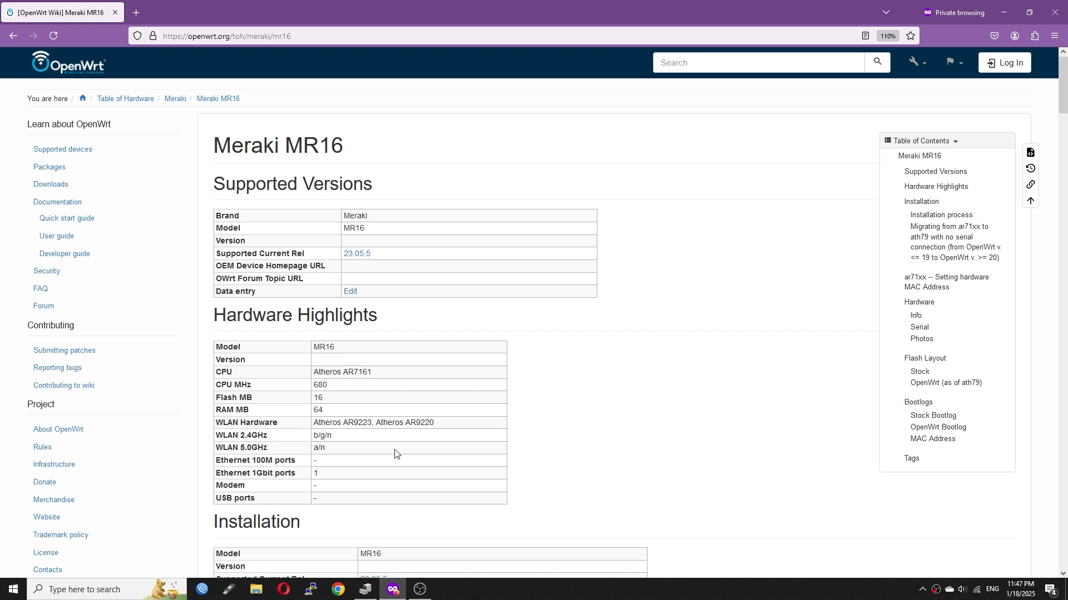
scroll("down", 3)
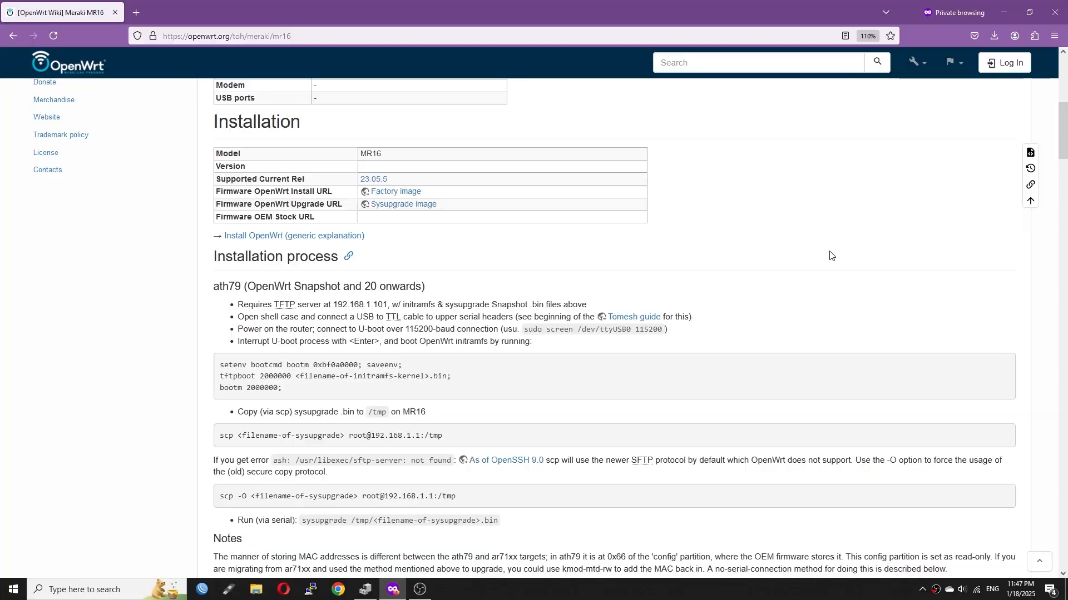
mouse_move(226, 299)
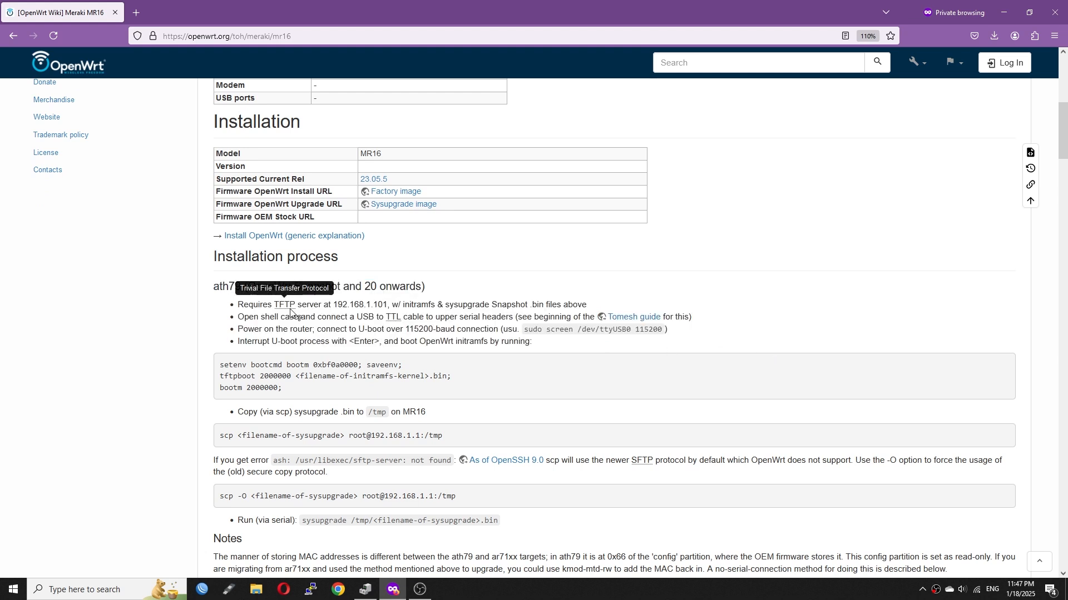
mouse_move(456, 308)
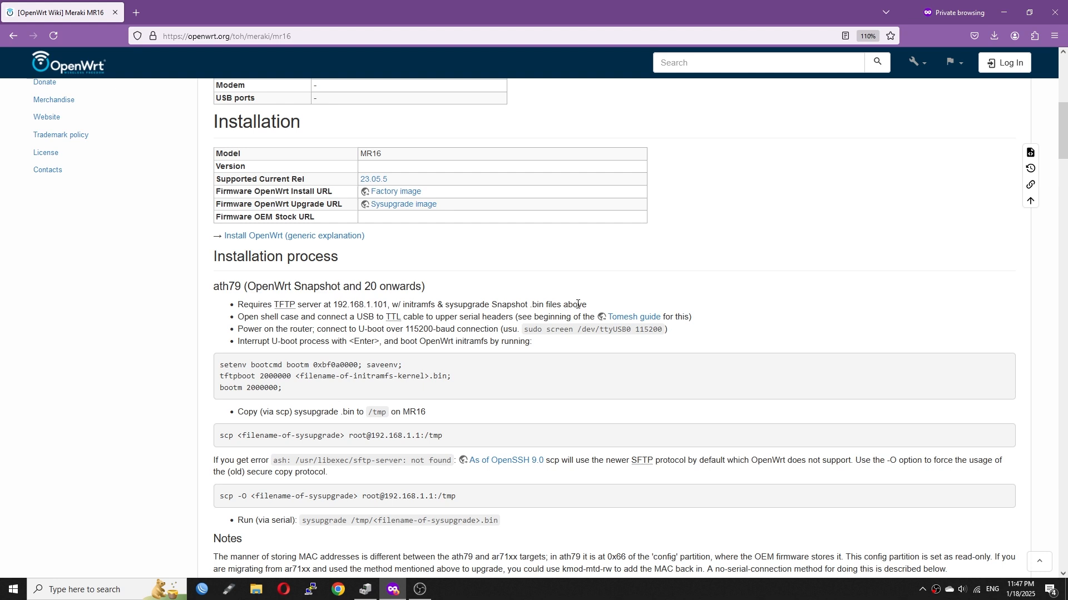
mouse_move(308, 318)
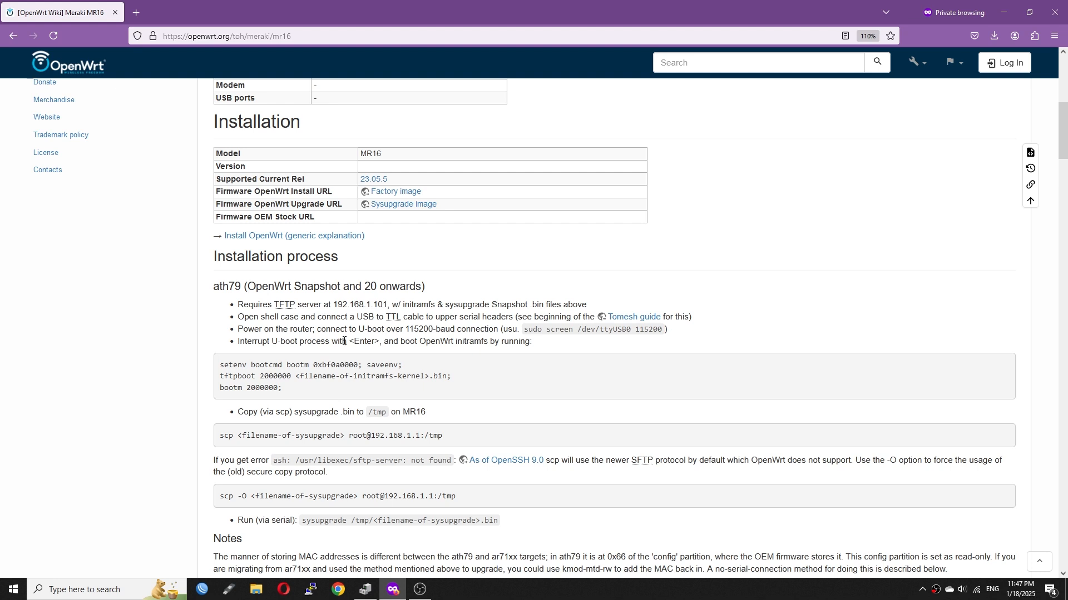
mouse_move(453, 399)
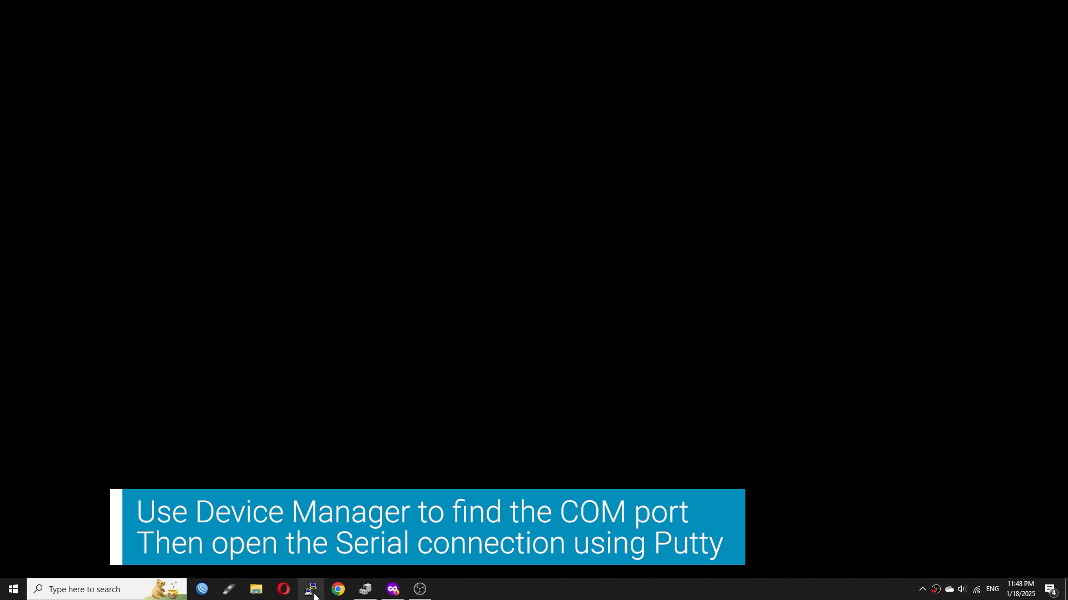
left_click(311, 589)
type("1152")
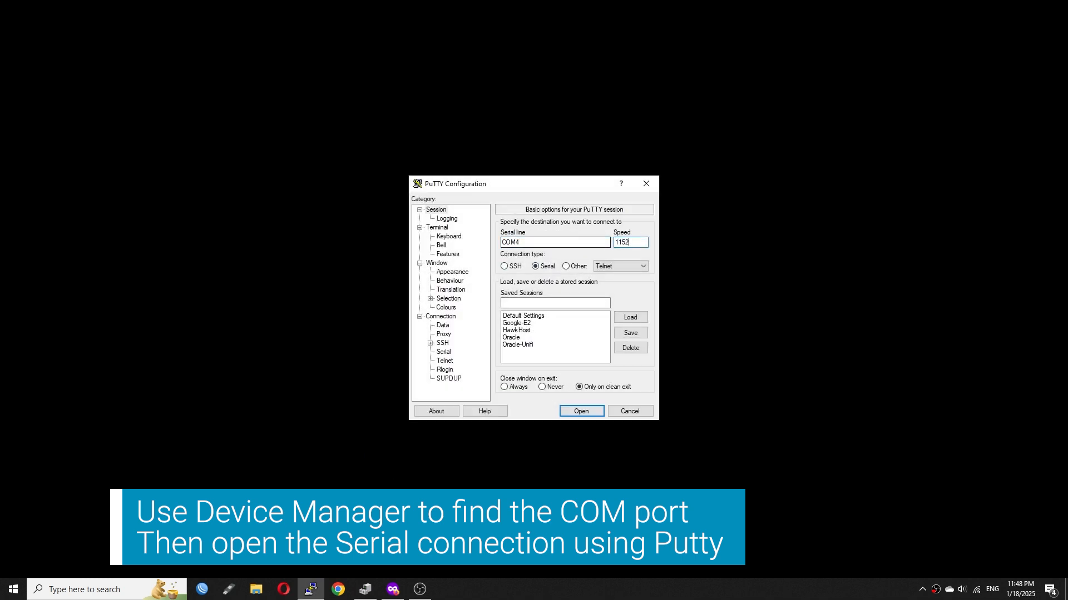
left_click(580, 412)
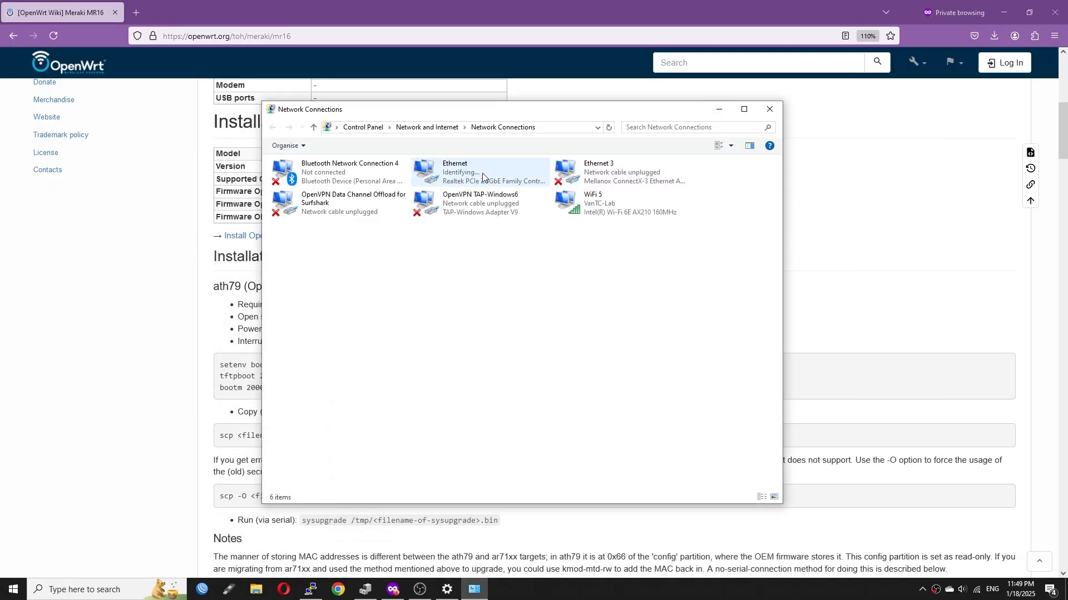
Step: Assign the Ethernet adapter static IPv4 192.168.1.101, mask 255.255.255.0, and confirm the properties
double_click(477, 172)
type("192 . 168 . 1 . 101")
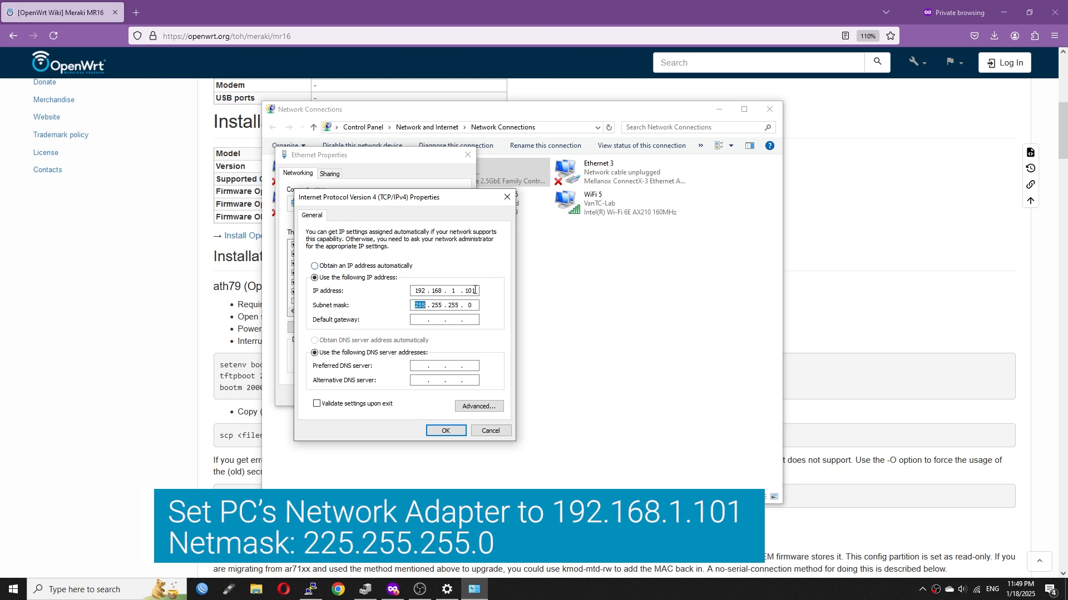
left_click(444, 431)
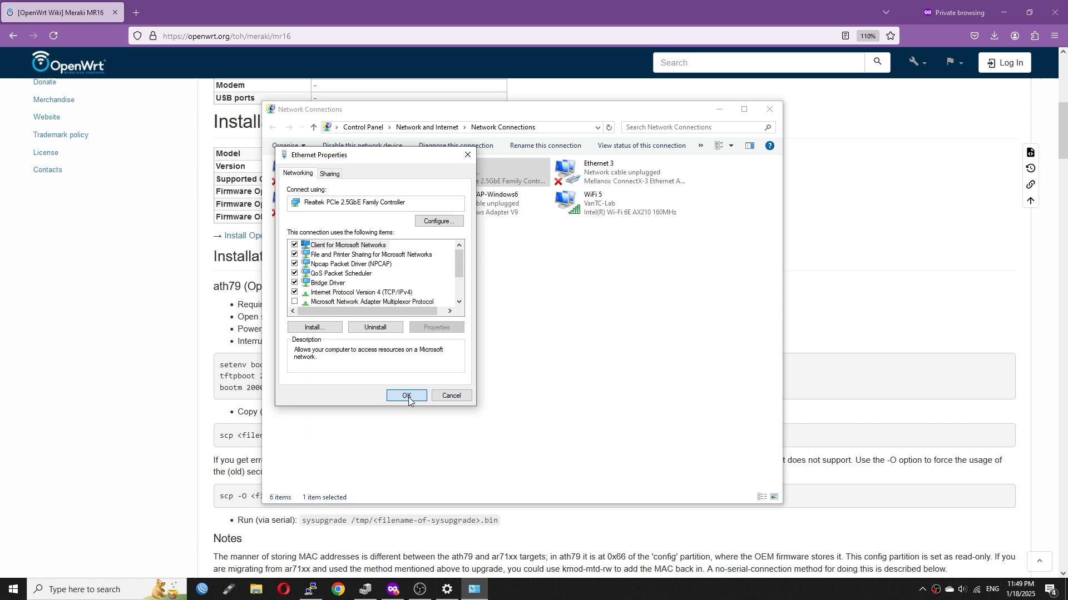
left_click(406, 396)
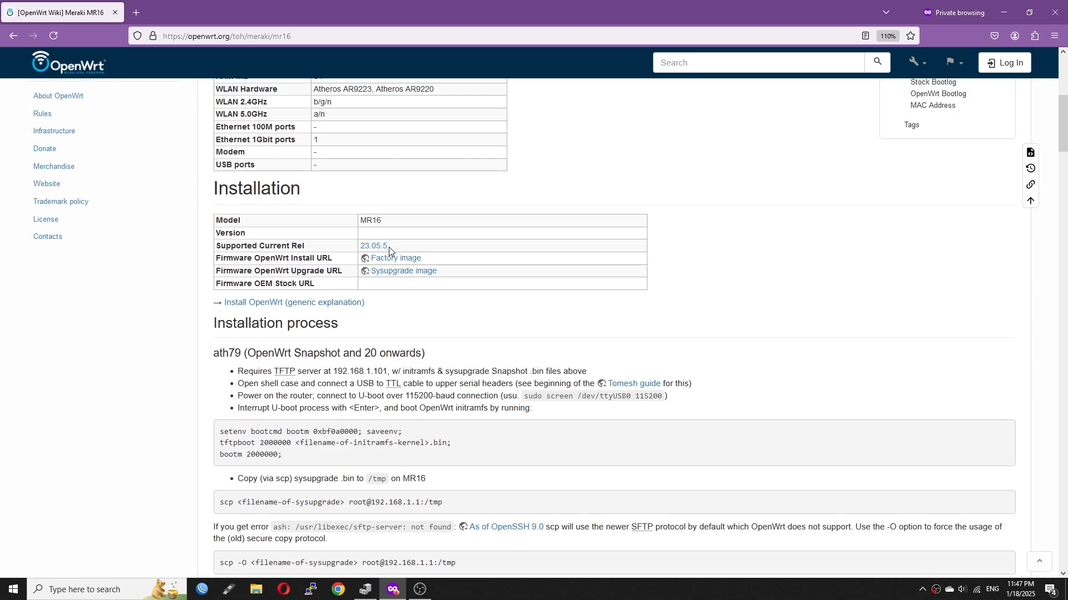
mouse_move(403, 271)
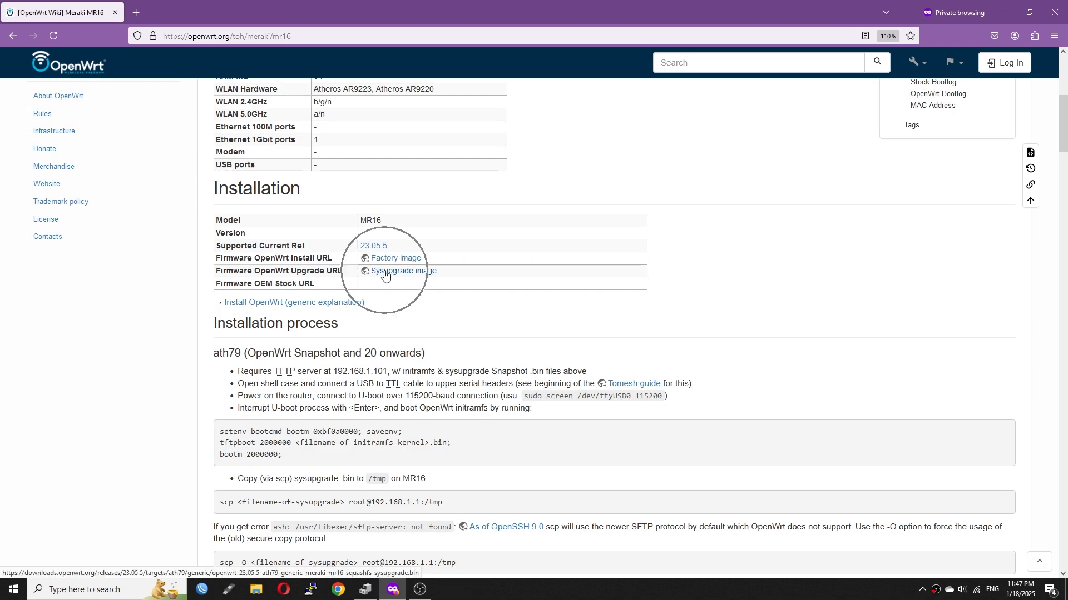
Step: Request the MR16 sysupgrade and initramfs factory images from the wiki's Installation table
left_click(403, 270)
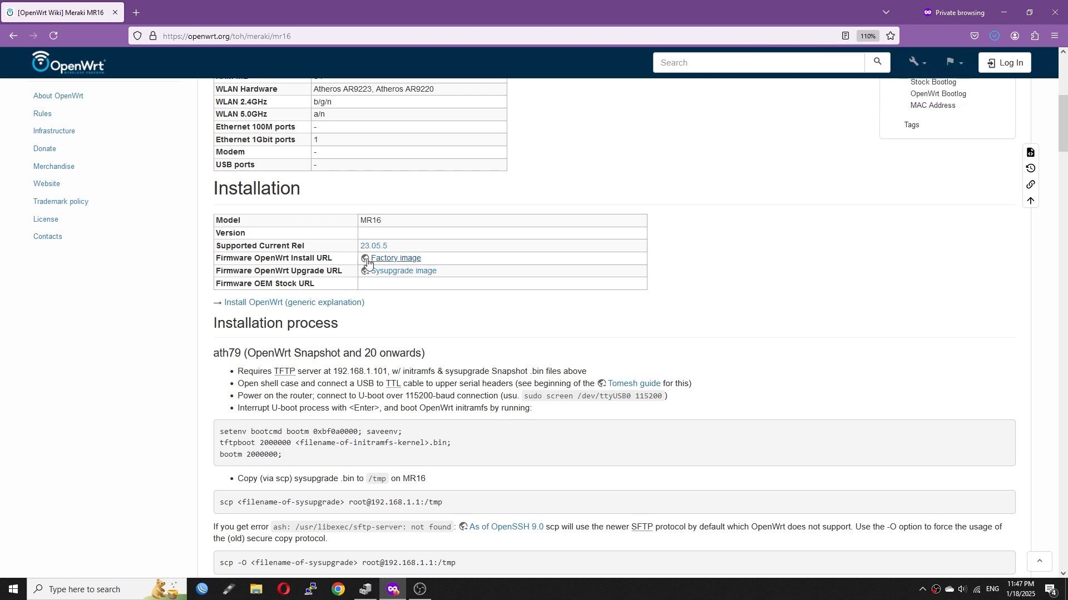
left_click(396, 256)
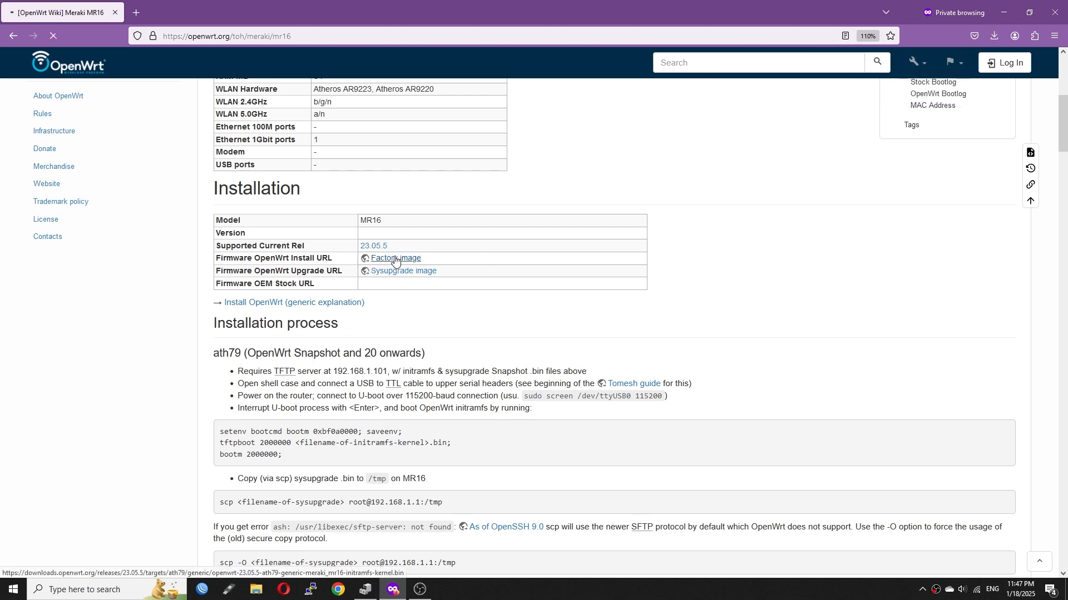
left_click(993, 35)
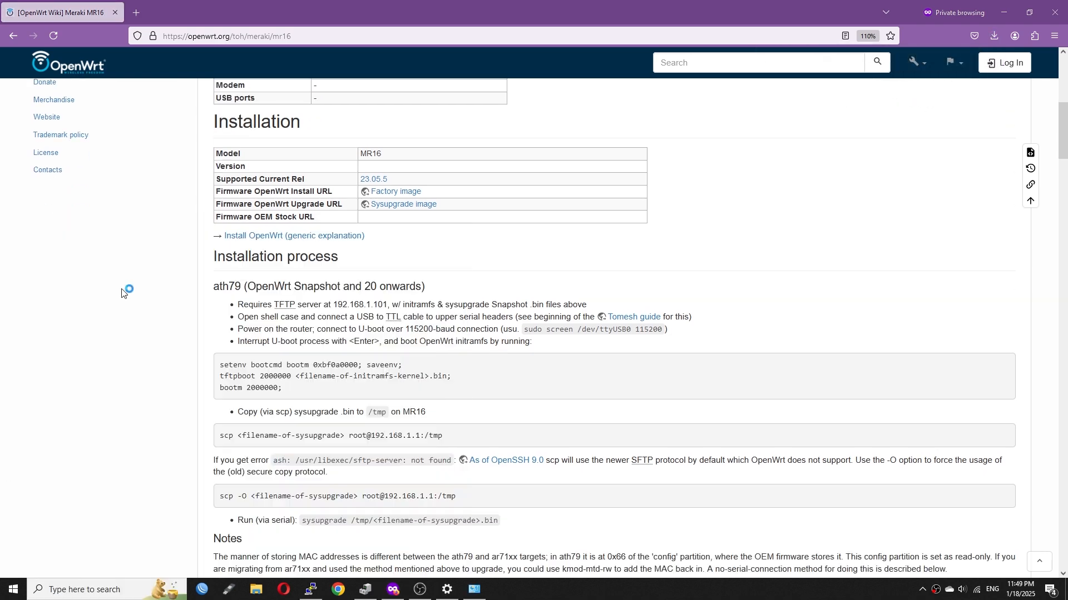
Step: Paste both OpenWrt images into Tftpd64's current directory, granting administrator permission for the copy
left_click(500, 590)
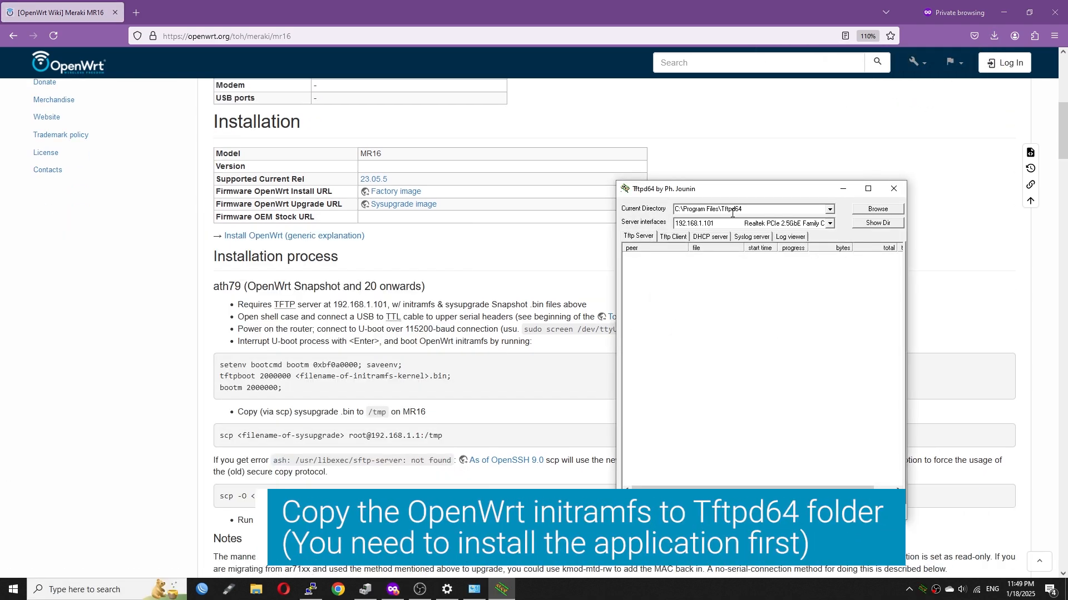
triple_click(749, 209)
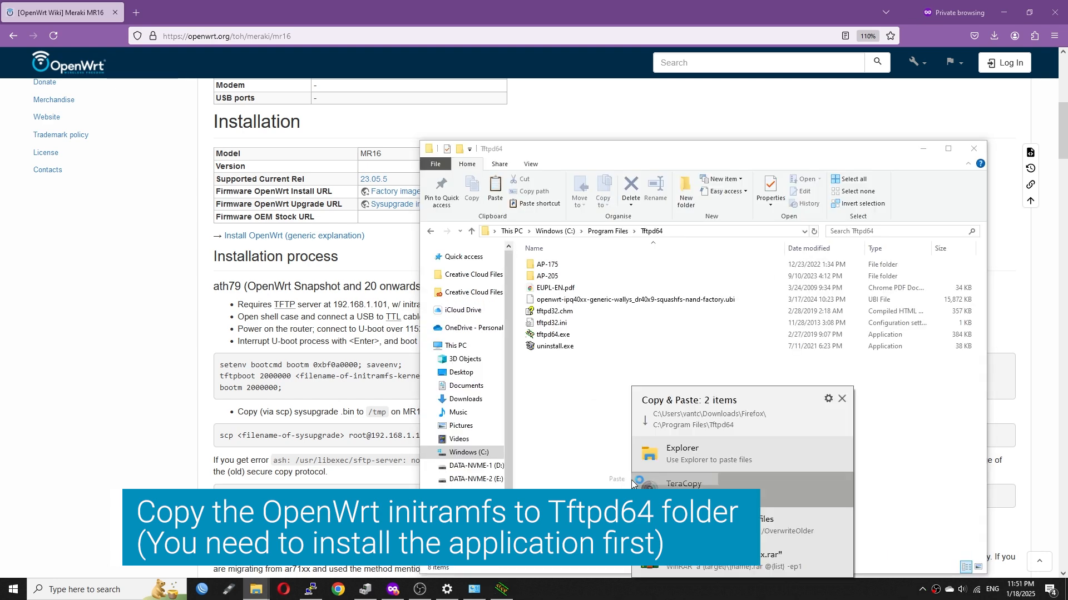
left_click(709, 454)
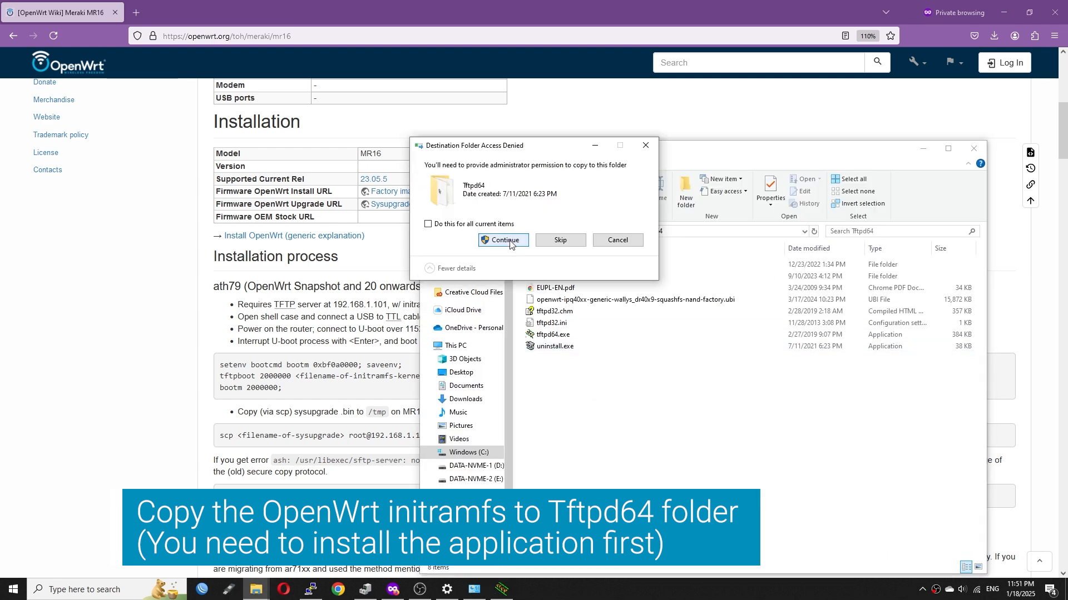
left_click(503, 240)
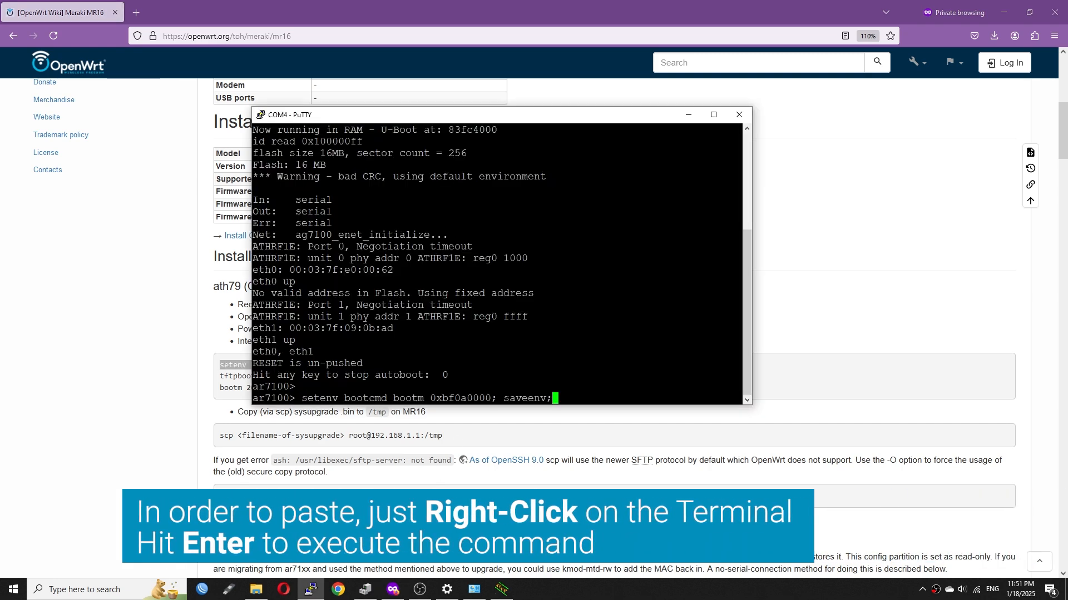
Step: Run setenv/saveenv, tftpboot the initramfs image from the wiki command, then bootm 2000000
key("Return")
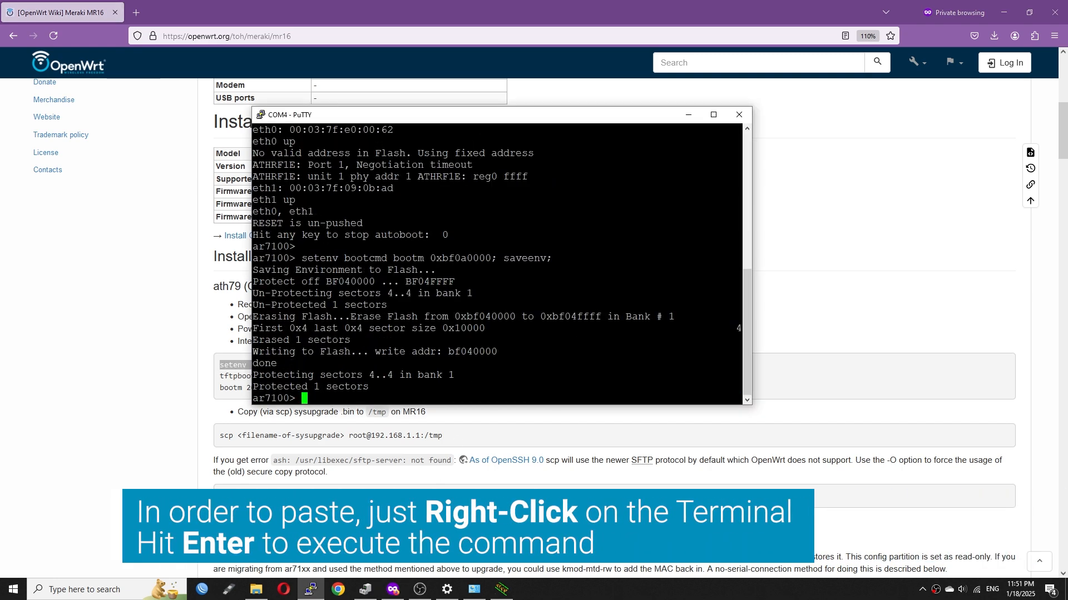
mouse_move(95, 381)
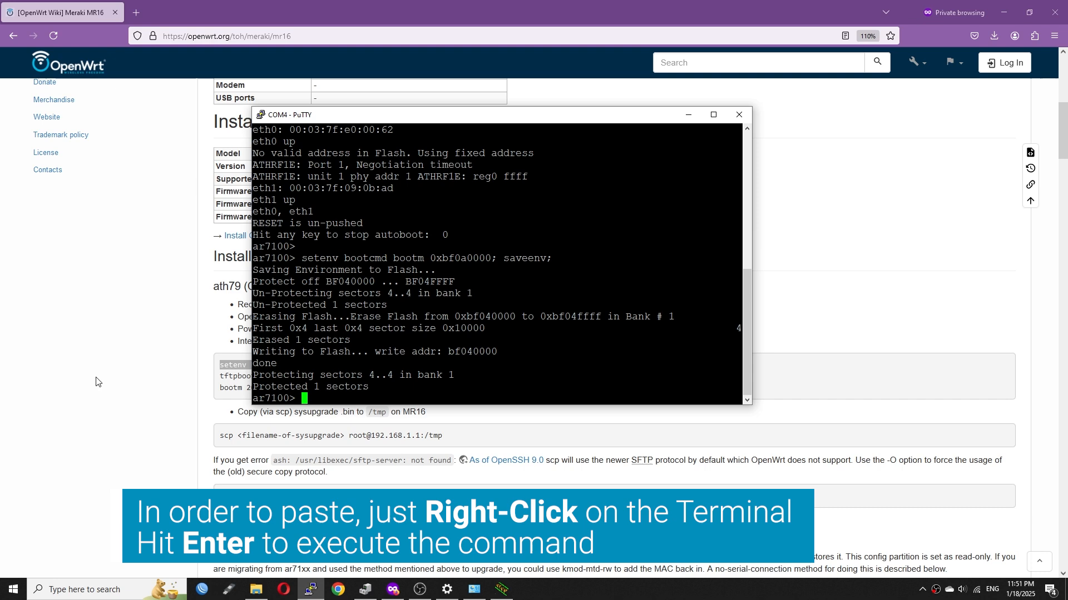
left_click(738, 113)
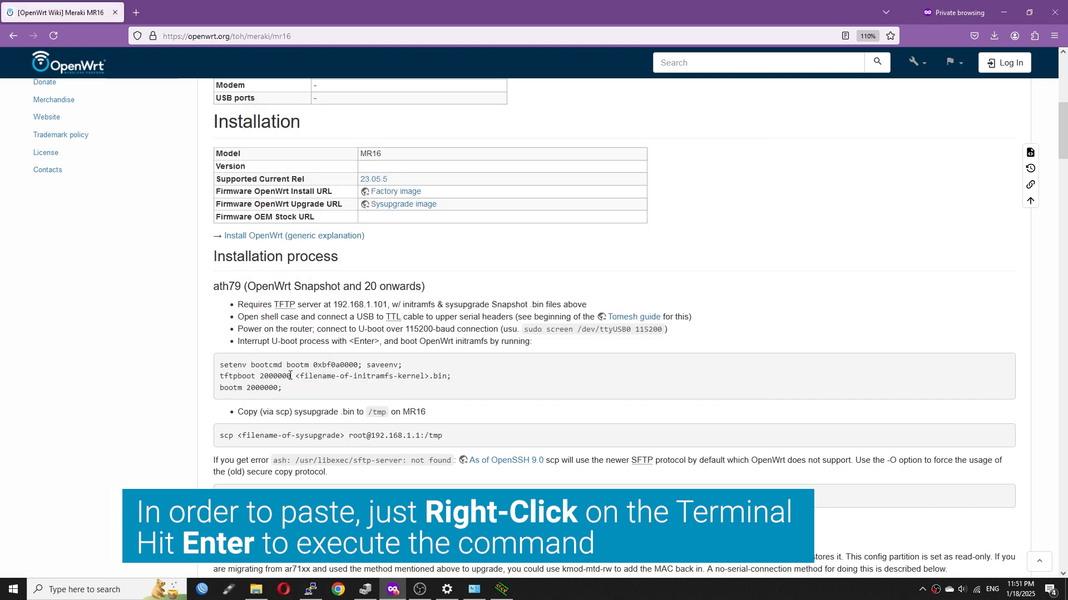
double_click(256, 376)
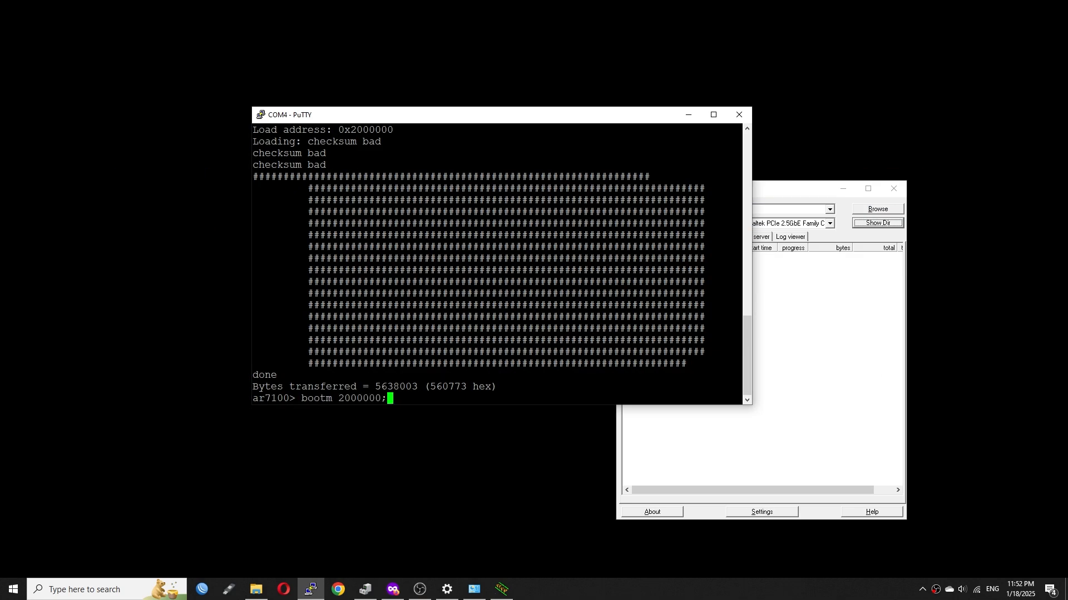
key("Return")
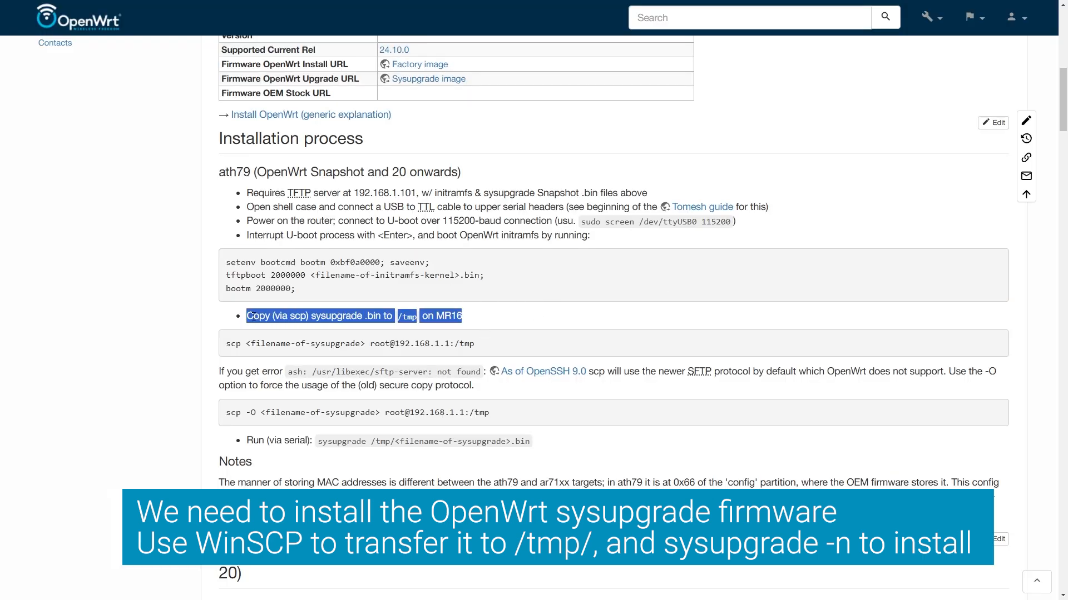
Step: Highlight the wiki bullet about copying the sysupgrade .bin to /tmp on the MR16 via scp
triple_click(347, 344)
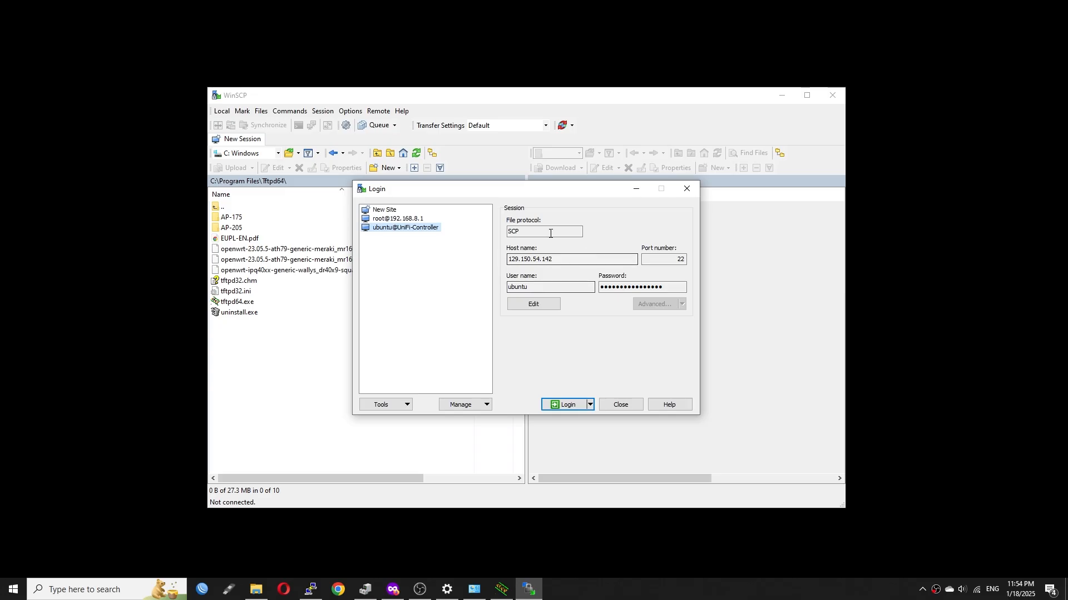
Step: Create a new WinSCP SCP site for host 192.168.1.1 with user root and log in
left_click(384, 209)
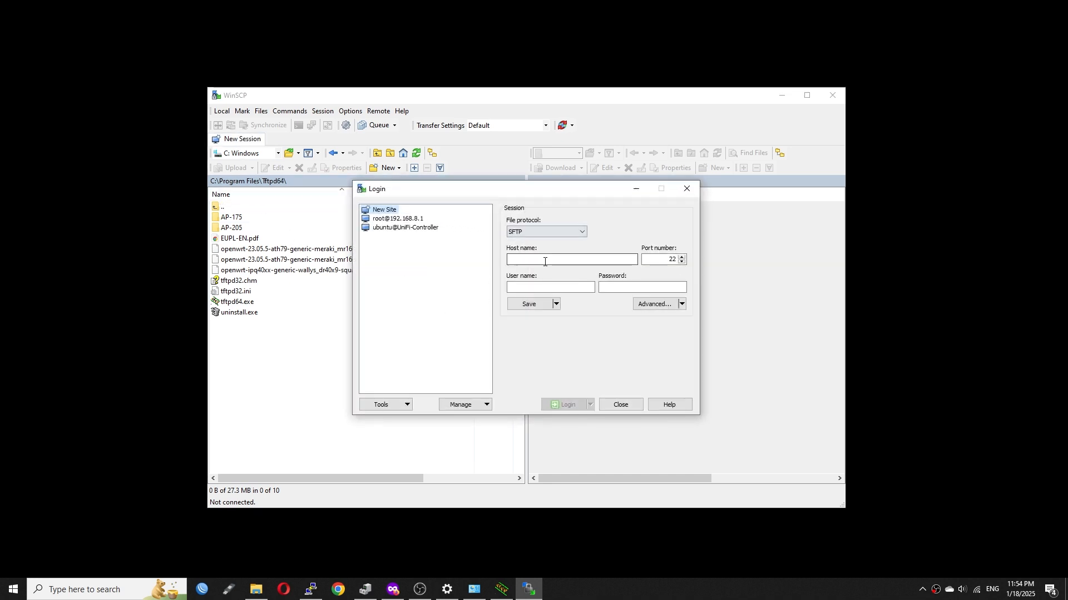
left_click(545, 231)
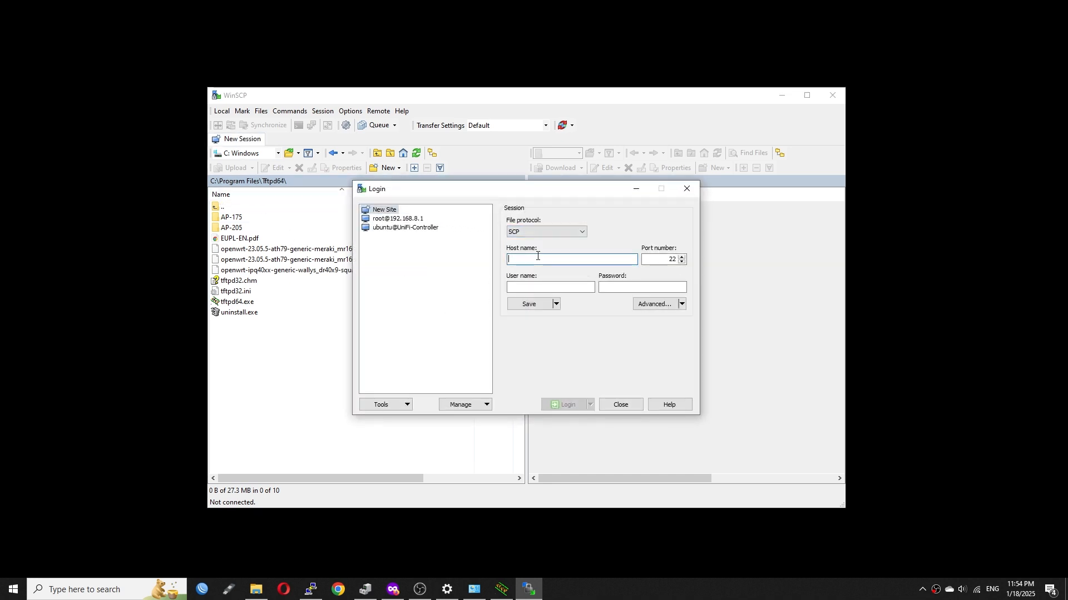
type("192.168.1")
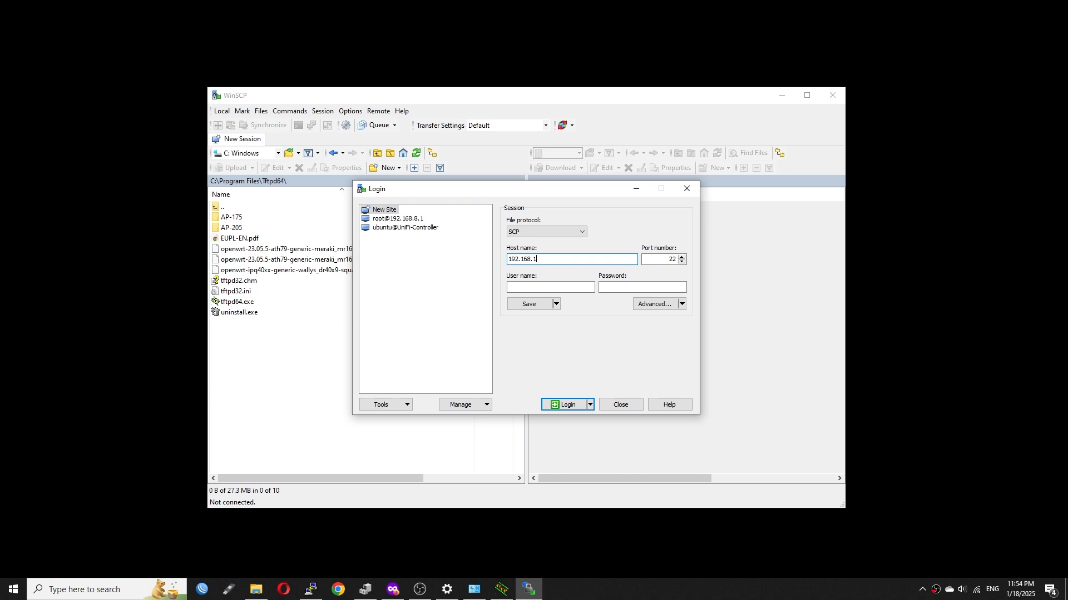
type("root")
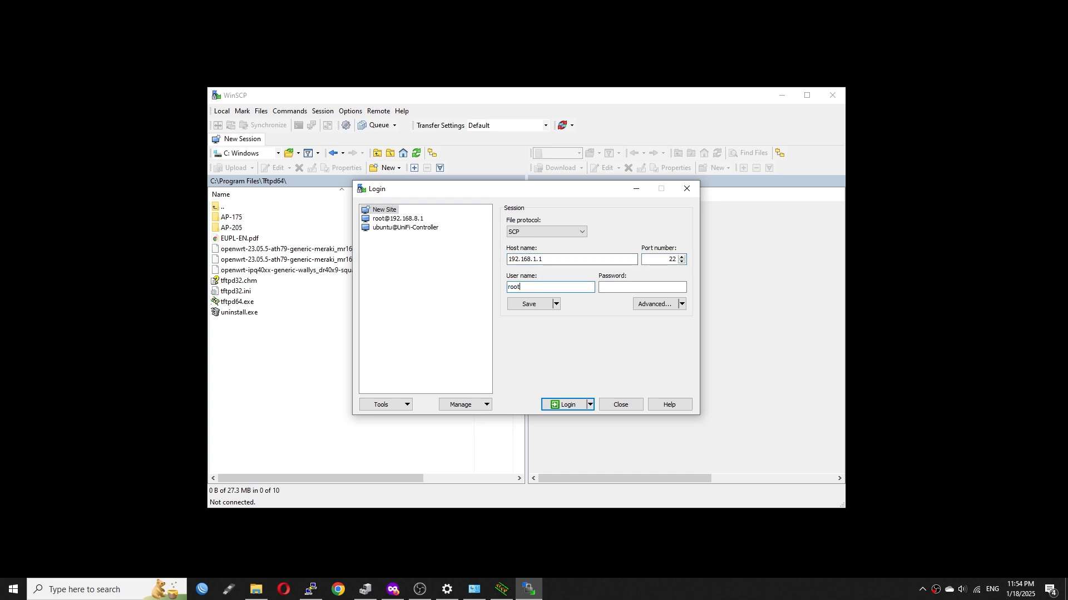
left_click(565, 405)
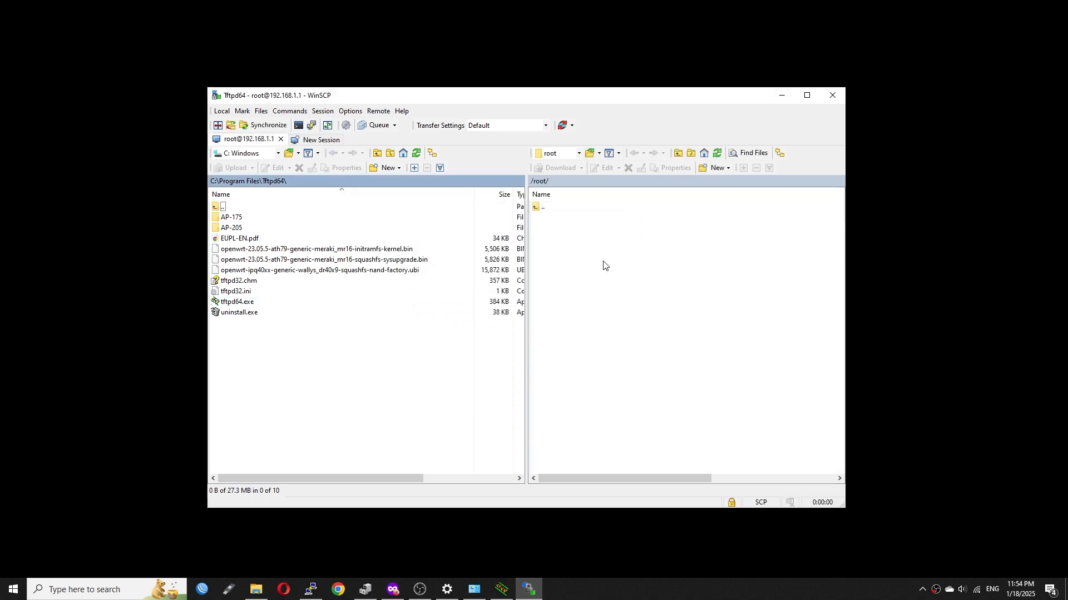
Step: Browse to the router's /tmp folder and upload the MR16 sysupgrade .bin into it
double_click(542, 207)
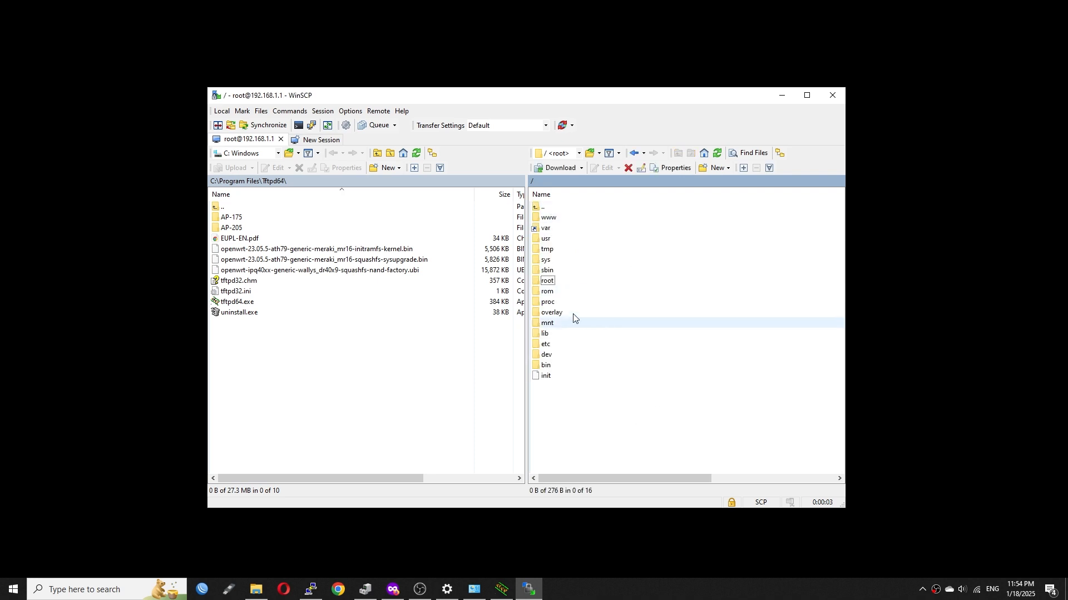
double_click(548, 248)
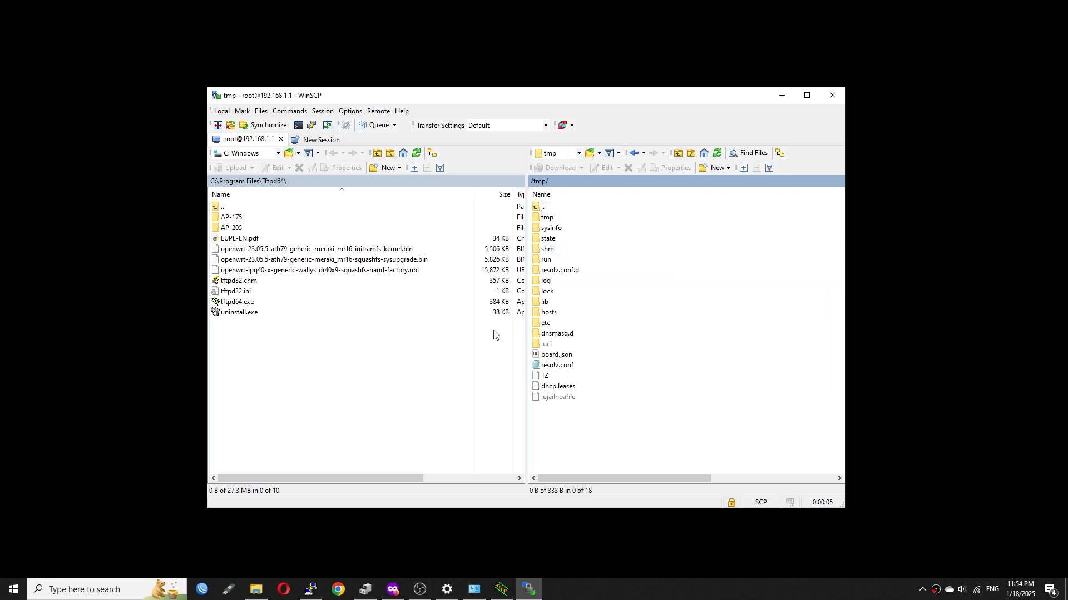
right_click(323, 260)
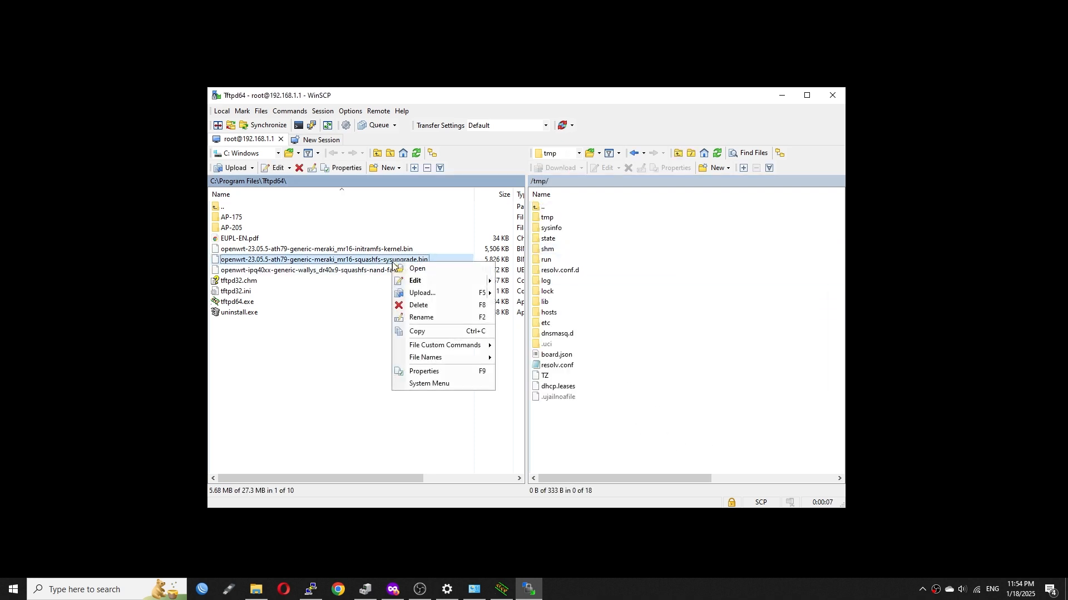
left_click(421, 293)
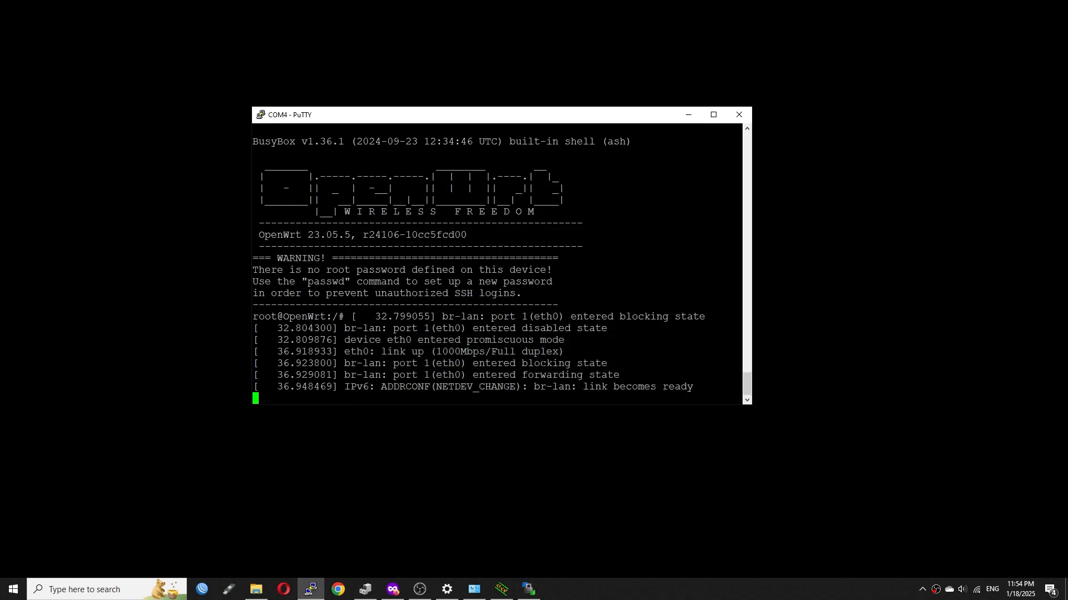
Step: From /tmp, run sysupgrade -n on openwrt-23.05.5-ath79-generic-meraki_mr16-squashfs-sysupgrade.bin to flash without keeping settings
type("cd")
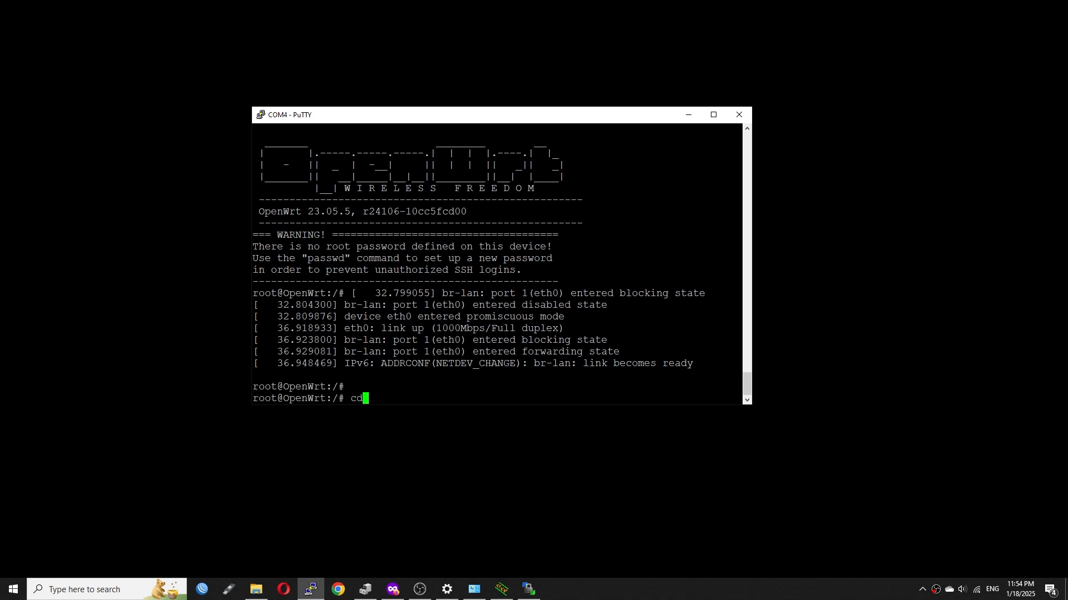
key("Return")
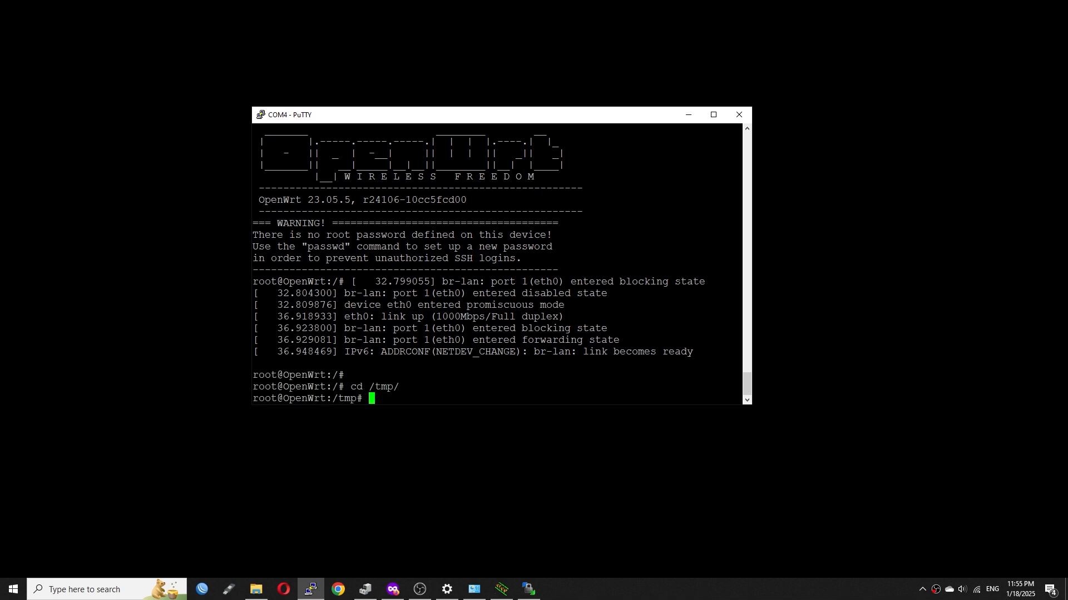
type("sysupgrade")
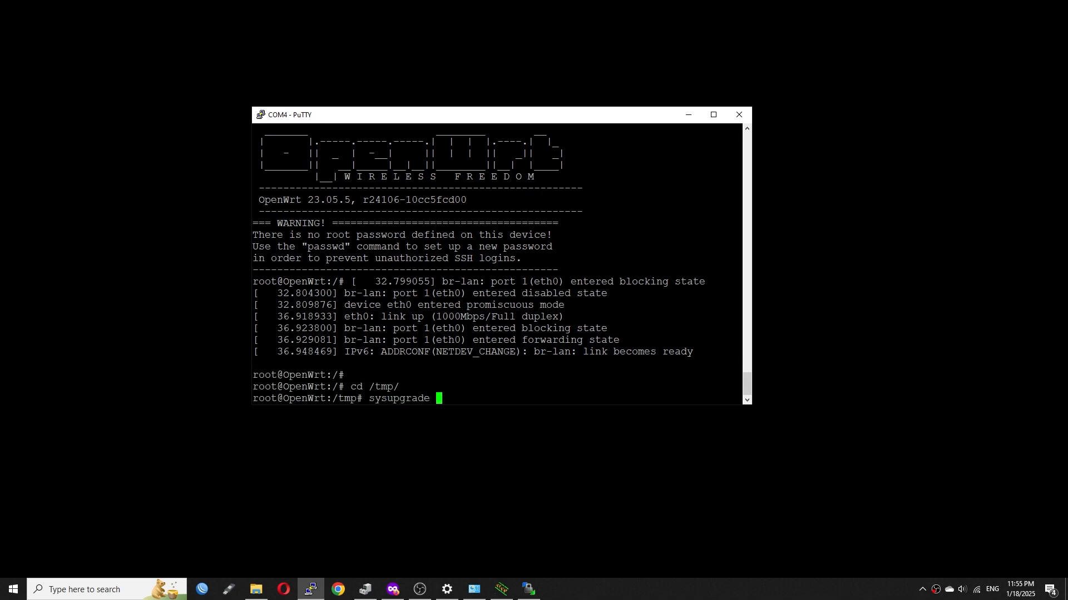
type("-n")
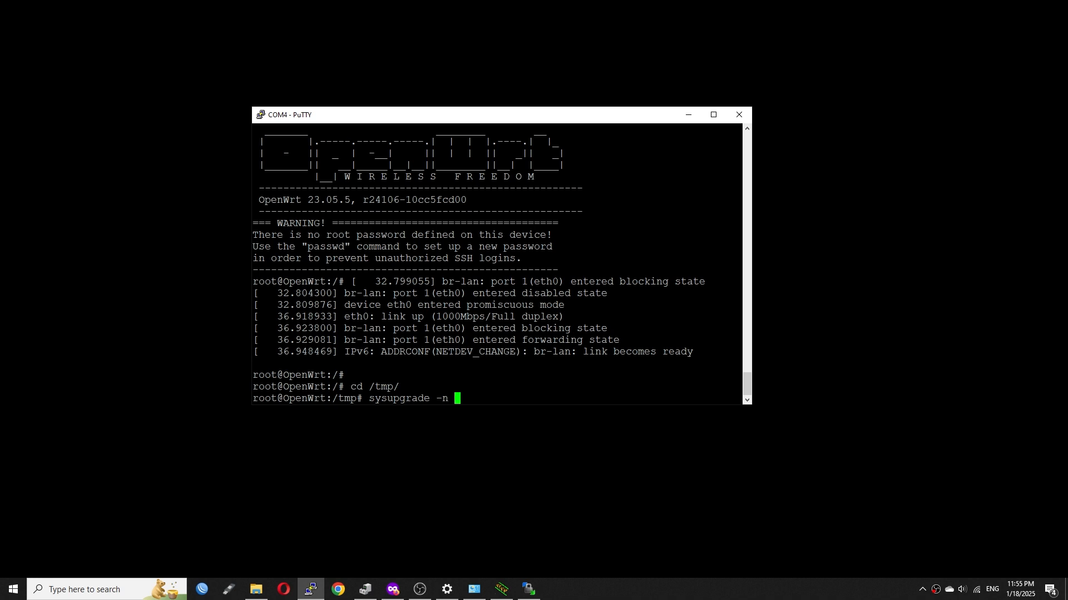
type("openwrt-23.05.5-ath79-generic-meraki_mr16-squashfs-sysupgrade.bin")
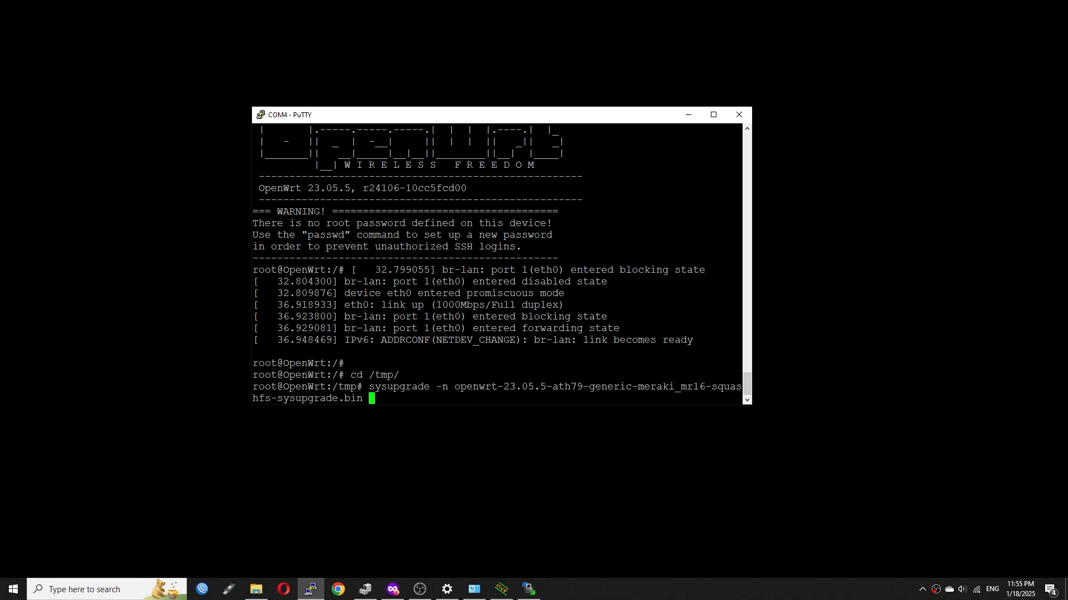
key("Return")
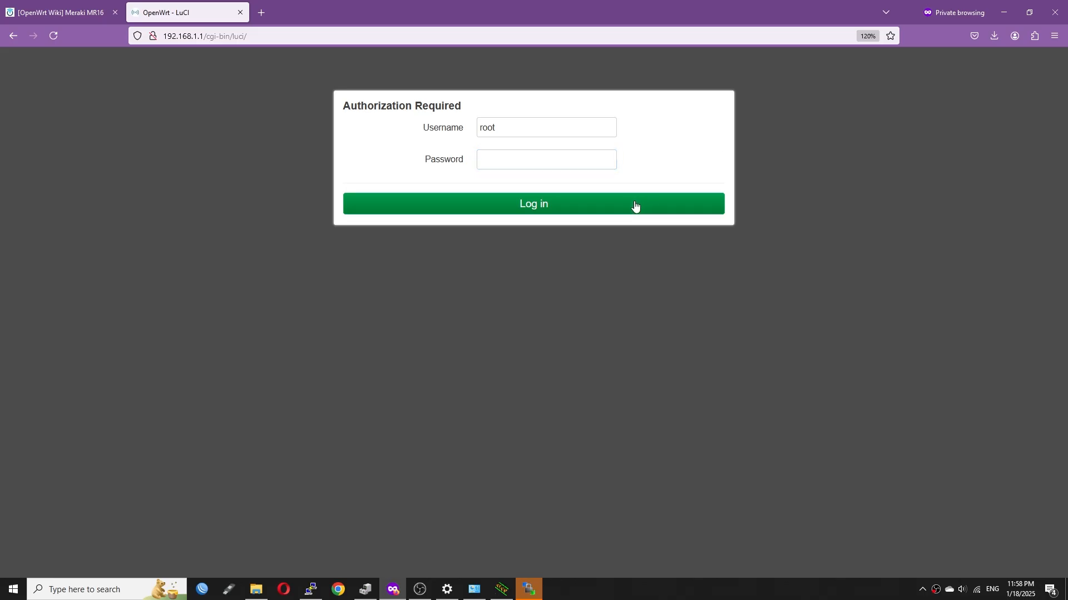
Step: Log into LuCI as root and reach the OpenWrt network's Wireless Security encryption choices under Network > Wireless
left_click(532, 204)
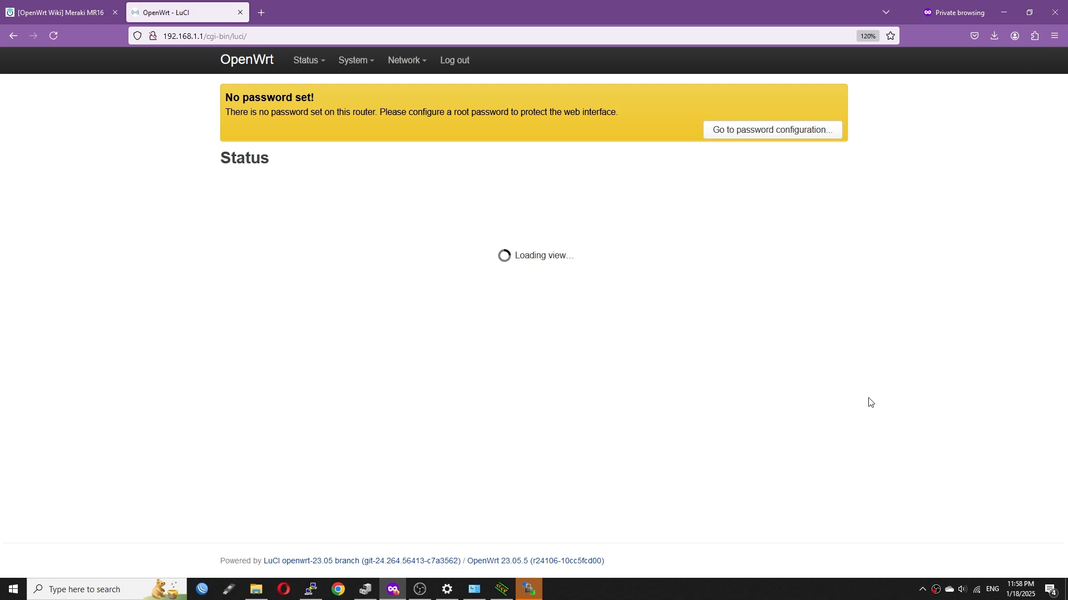
left_click(404, 60)
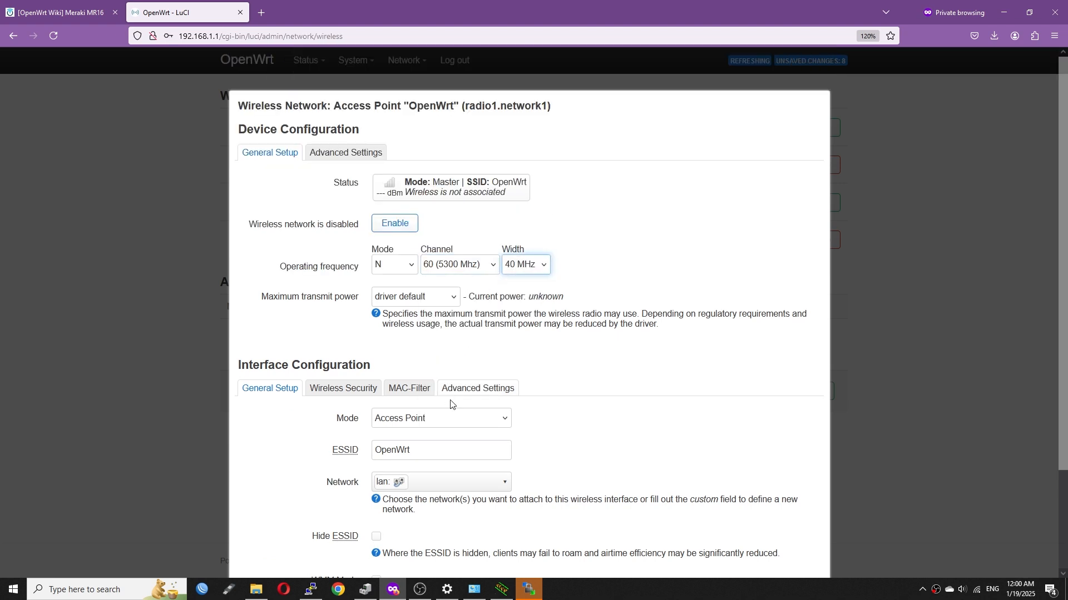
left_click(343, 388)
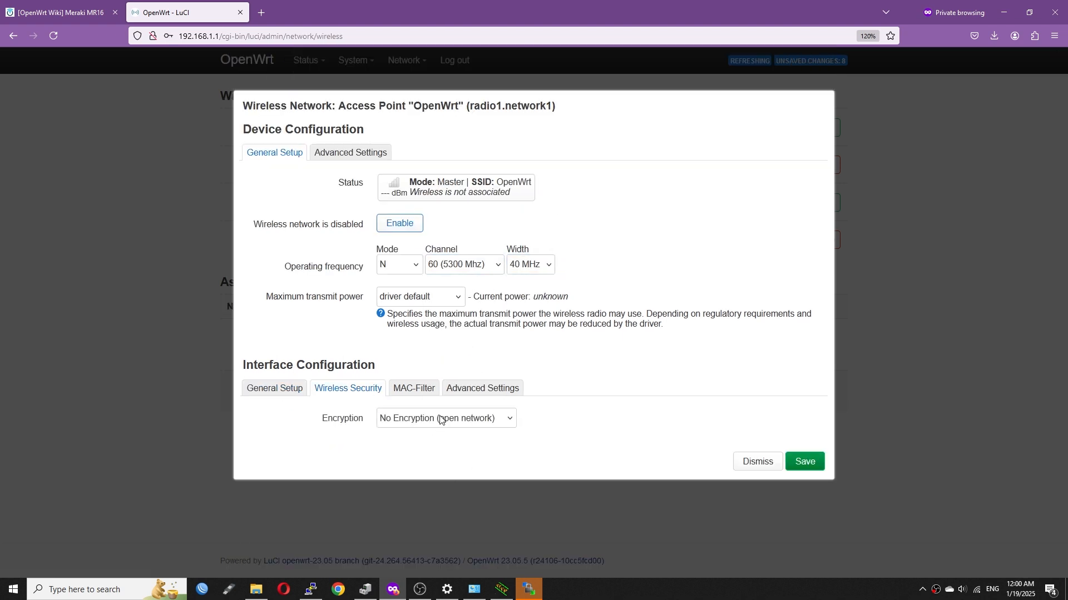
left_click(756, 460)
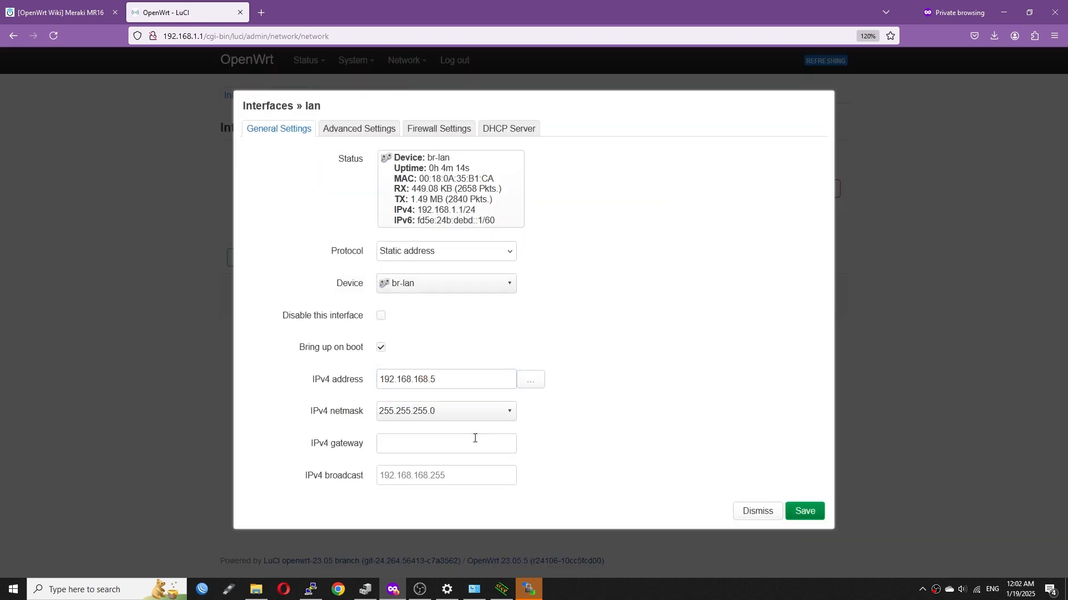
Step: Enter lan gateway 192.168.168.1, tick Ignore interface for DHCP, save, then Save & Apply the changes
type("192.168.168.1")
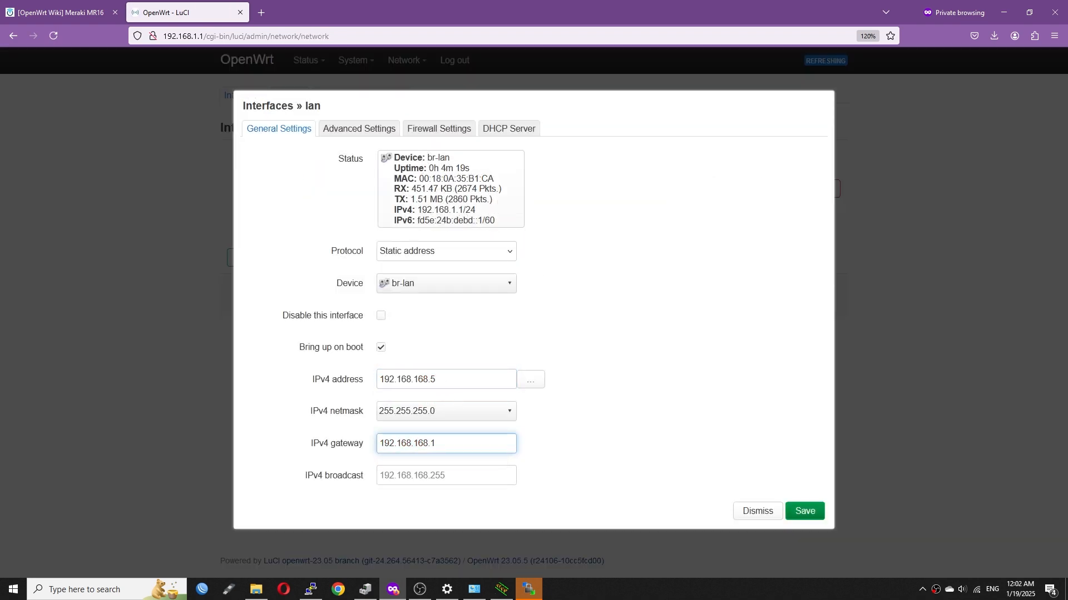
left_click(507, 129)
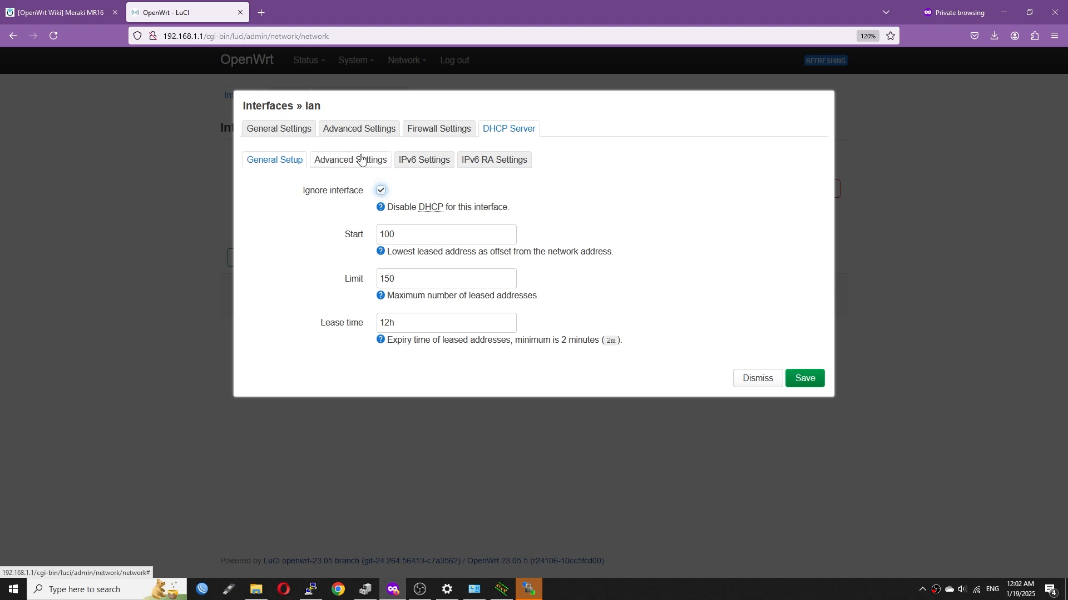
left_click(803, 378)
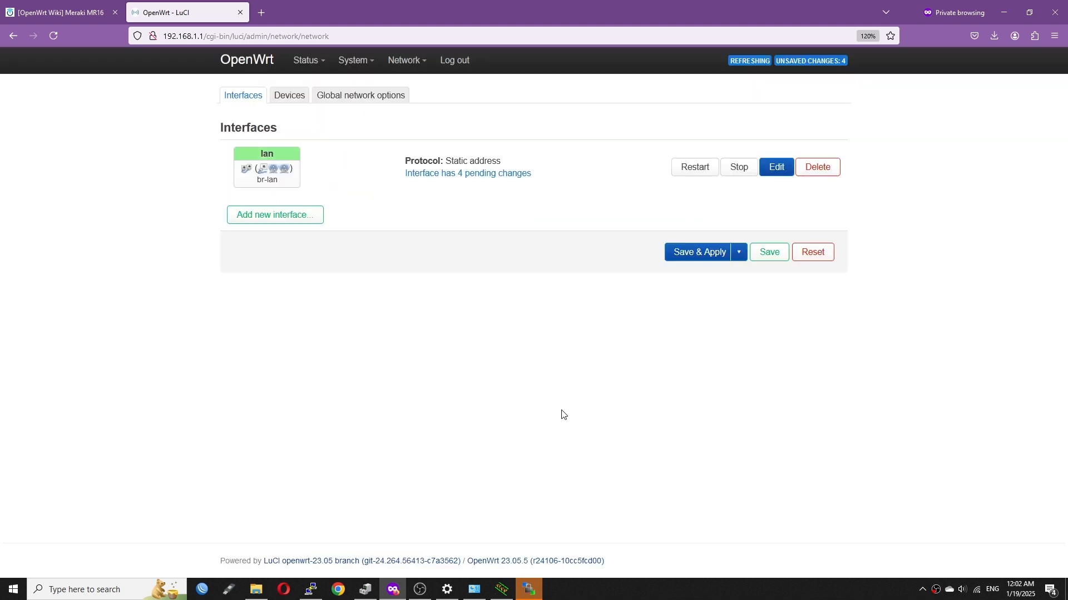
left_click(697, 253)
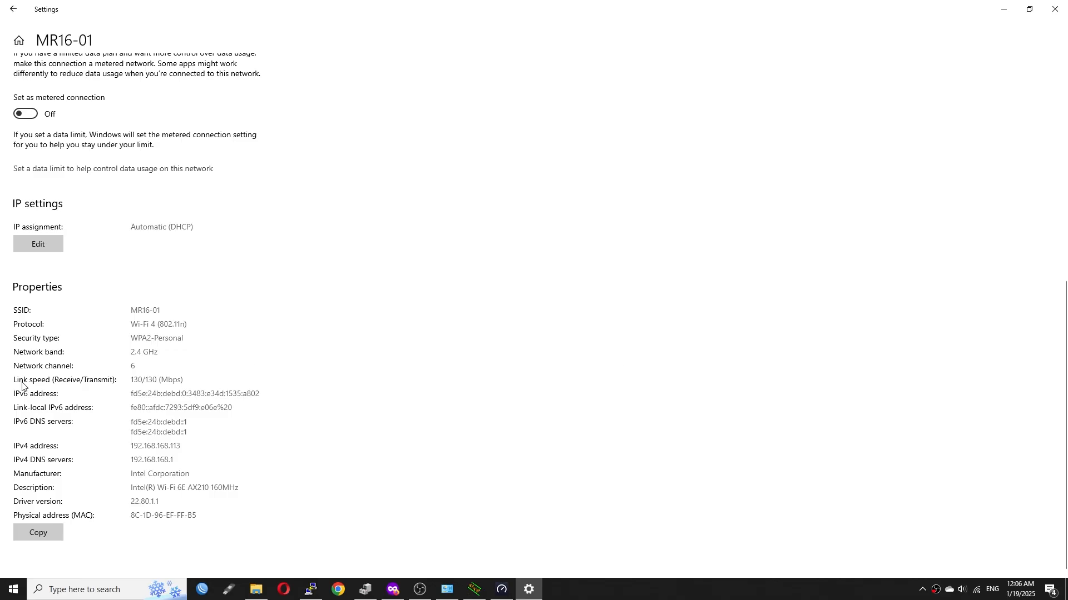
double_click(156, 379)
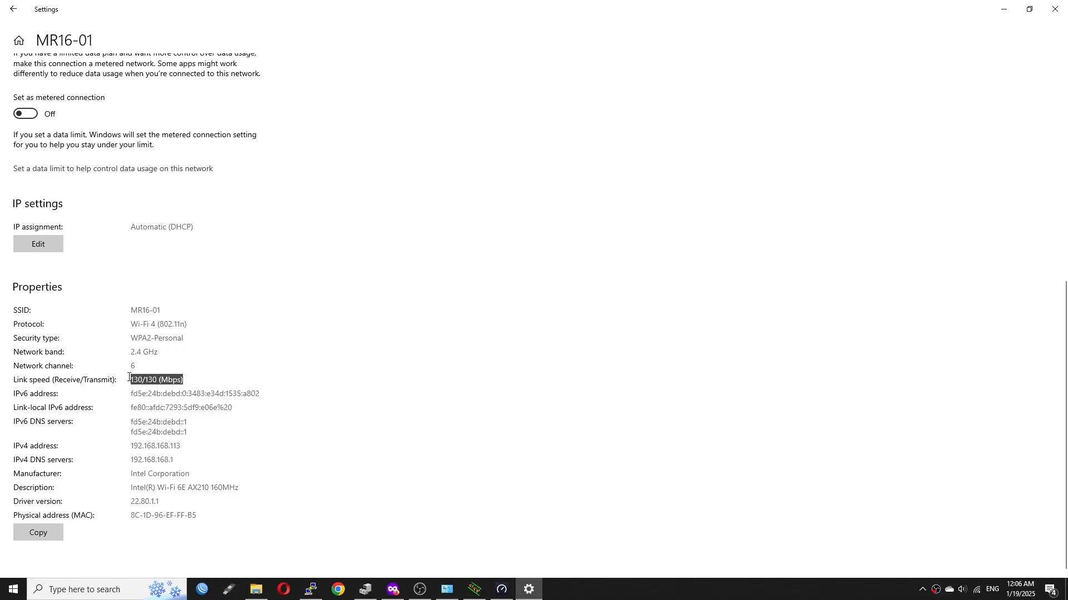